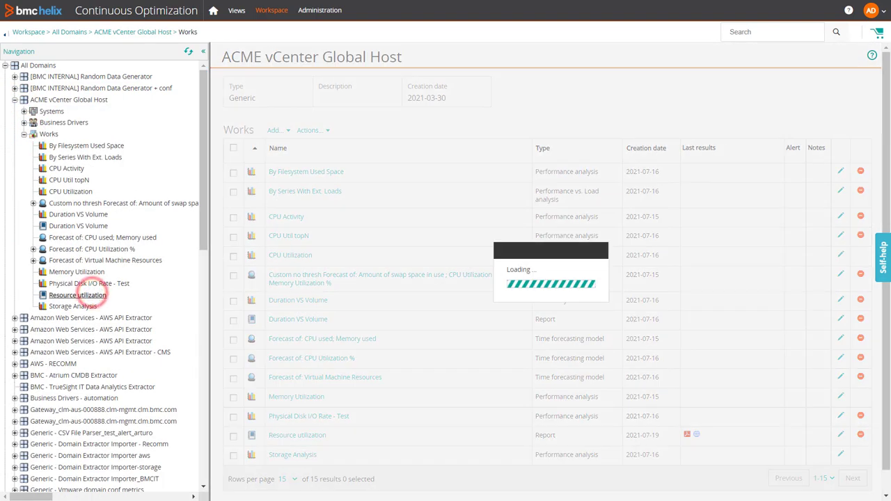
Open the Resource utilization report and bring up its save-as-template form.
{"action": "left_click", "coordinate": [77, 294]}
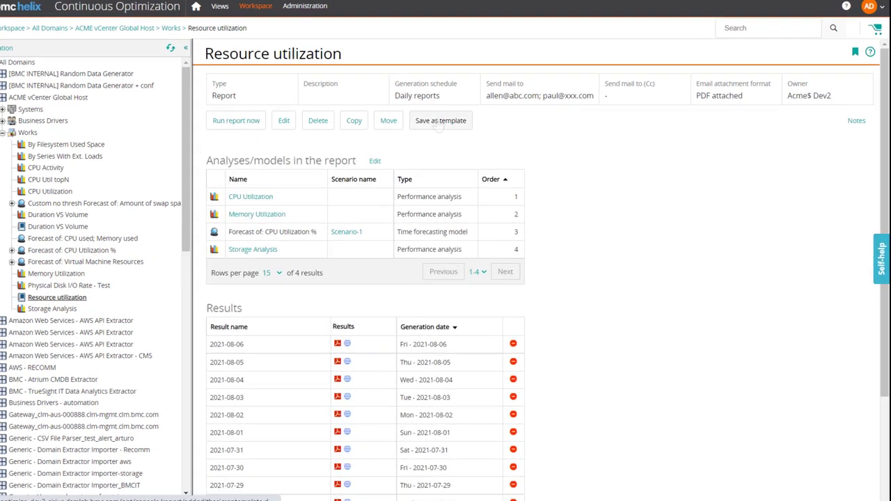
{"action": "left_click", "coordinate": [440, 121]}
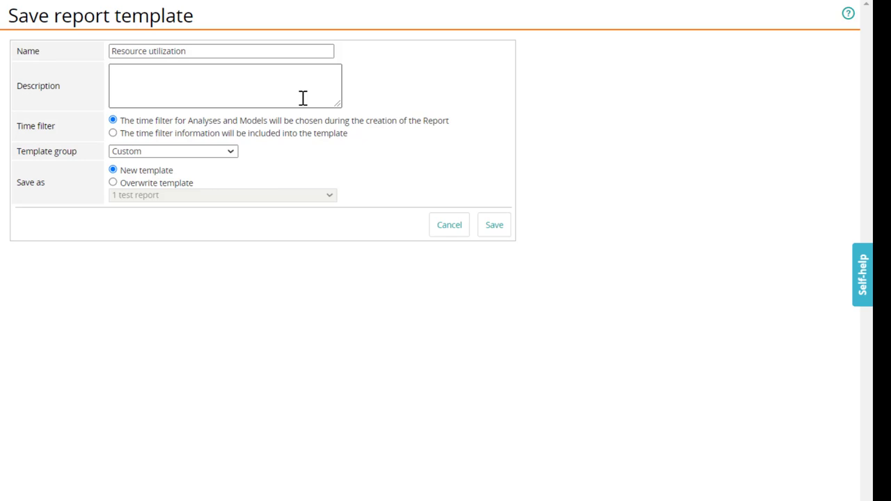
Describe the template as 'CPU and memory utilization', include the time filter, keep group Custom.
{"action": "type", "text": "CPU and memory utilization"}
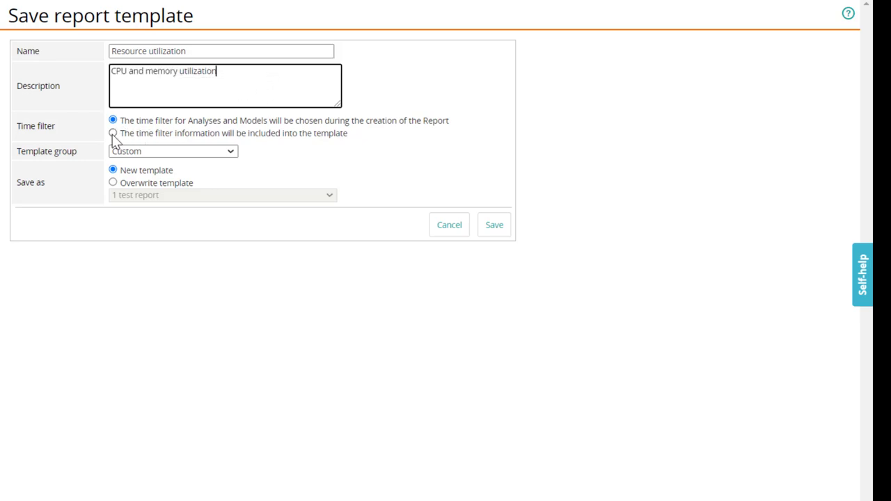
{"action": "left_click", "coordinate": [112, 133]}
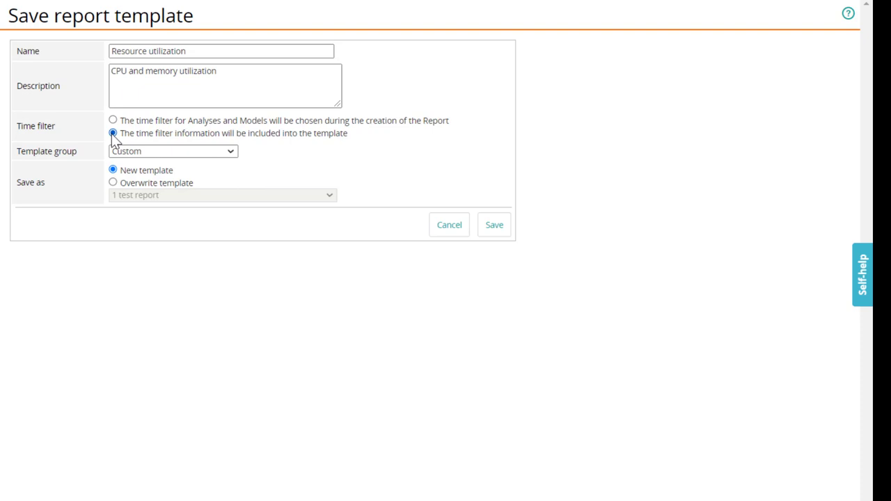
{"action": "left_click", "coordinate": [172, 151]}
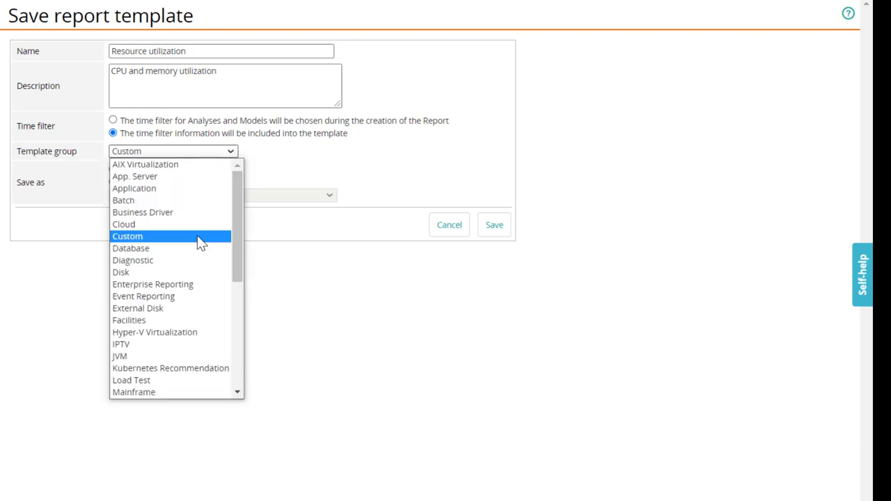
{"action": "left_click", "coordinate": [494, 224]}
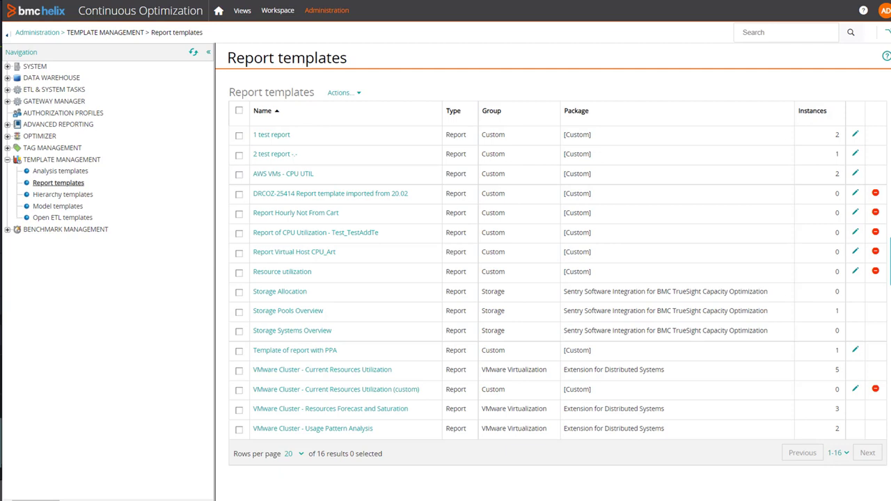
Check the Resource utilization template, then return to the All Domains workspace.
{"action": "left_click", "coordinate": [282, 271]}
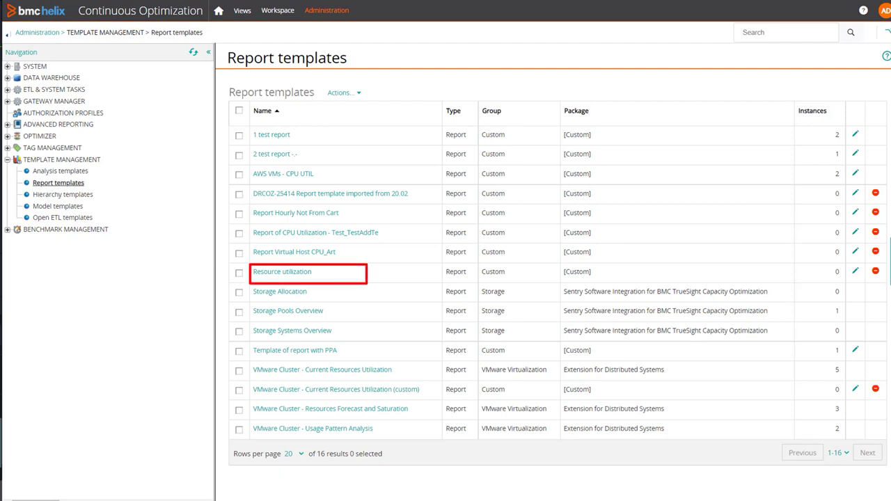
{"action": "left_click", "coordinate": [277, 10]}
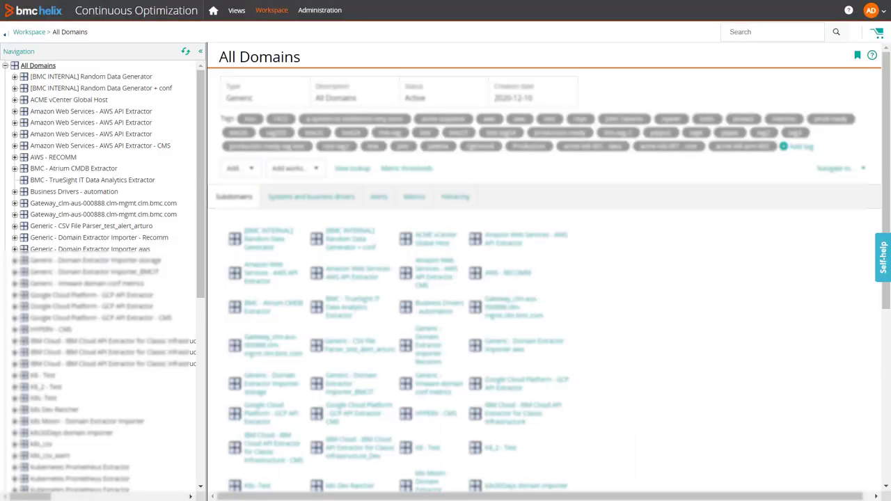
Expand the AWS API Extractor - CMS domain and add a report from its Works.
{"action": "left_click", "coordinate": [14, 145]}
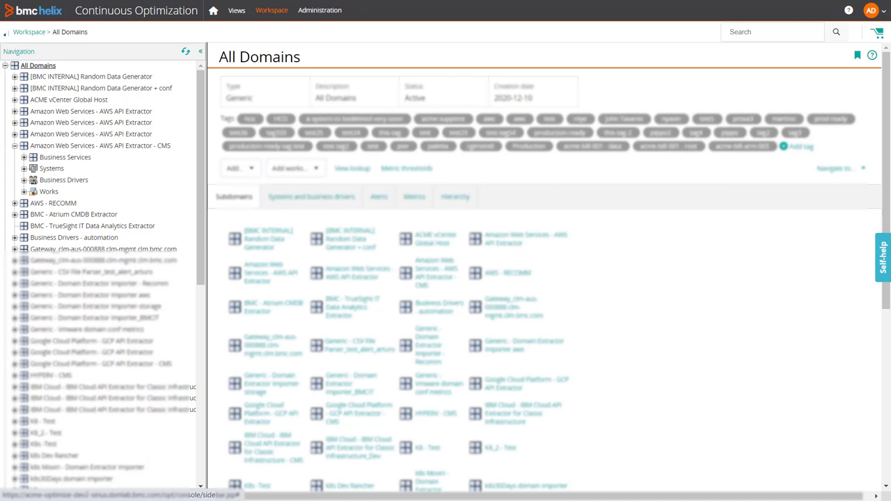
{"action": "left_click", "coordinate": [52, 192]}
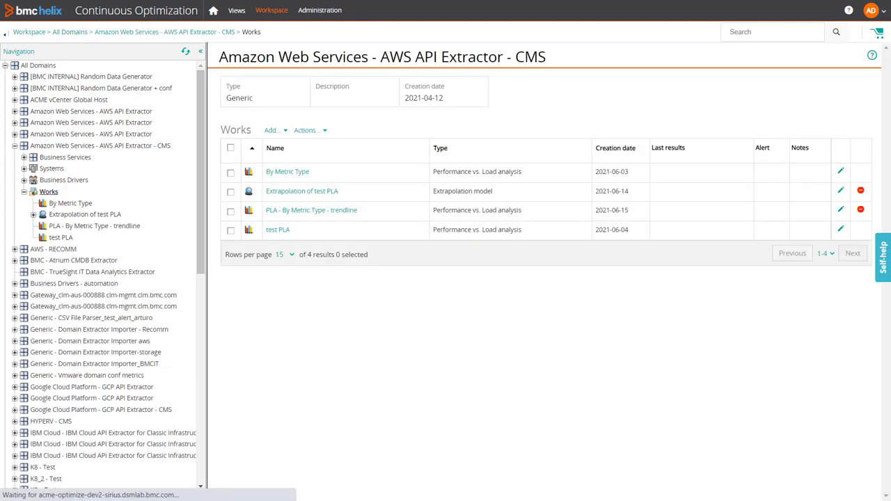
{"action": "left_click", "coordinate": [272, 130]}
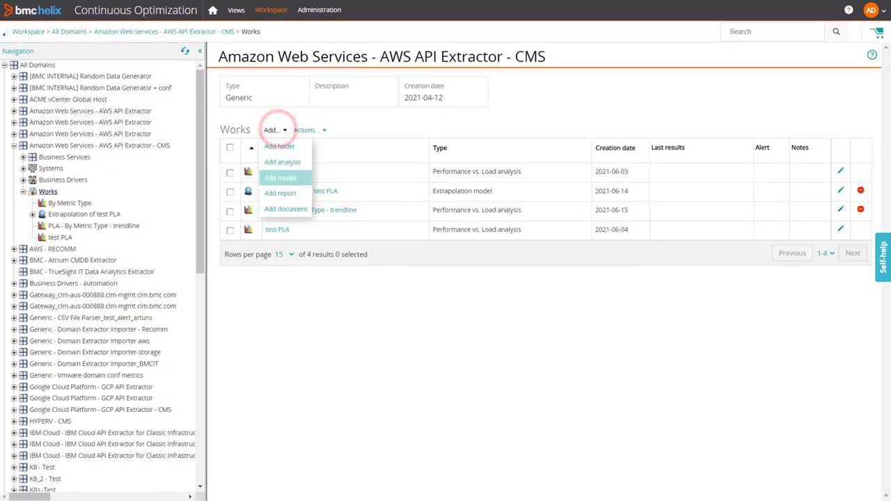
{"action": "left_click", "coordinate": [280, 193]}
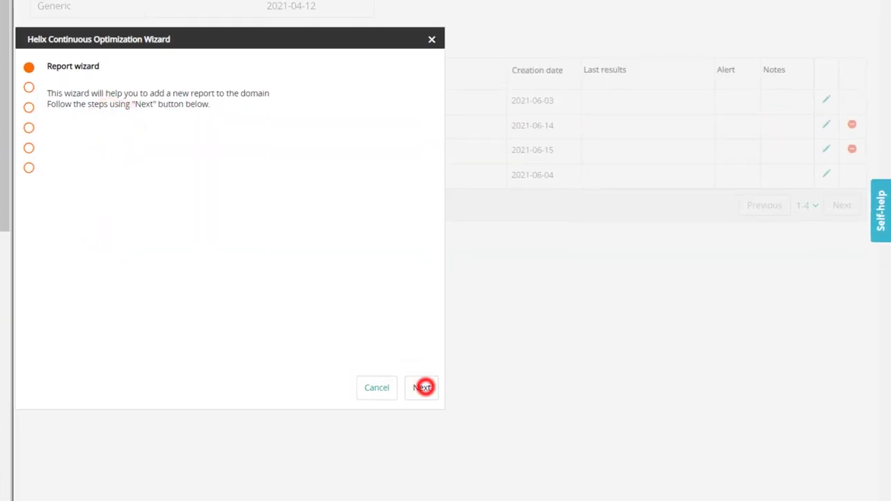
Choose a template-based report covering systems in the domain and its subdomains.
{"action": "left_click", "coordinate": [422, 388]}
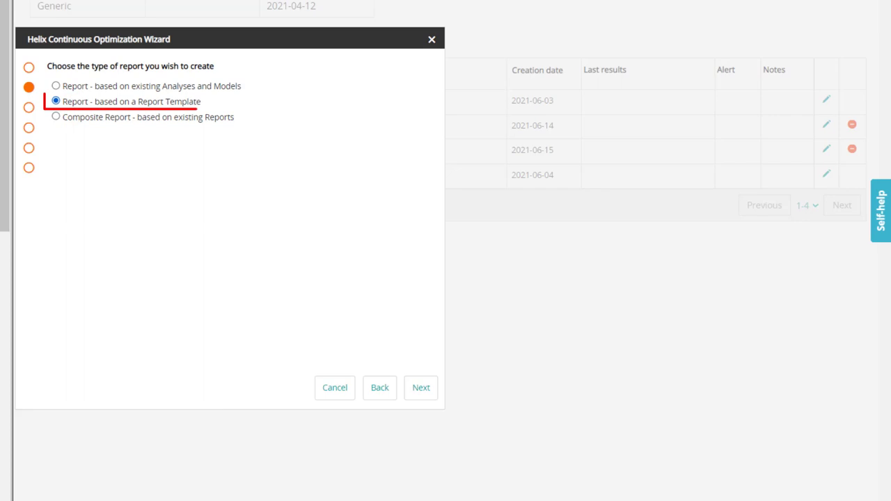
{"action": "left_click", "coordinate": [421, 388]}
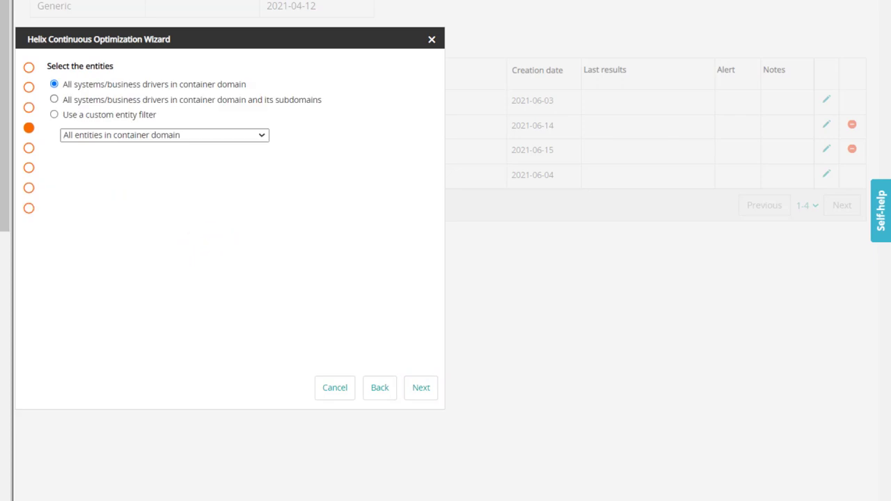
{"action": "left_click", "coordinate": [54, 99]}
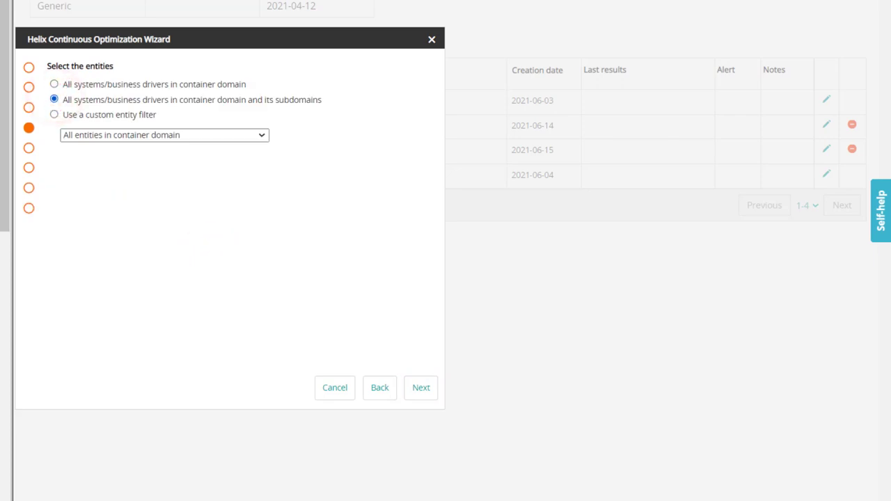
{"action": "left_click", "coordinate": [420, 388]}
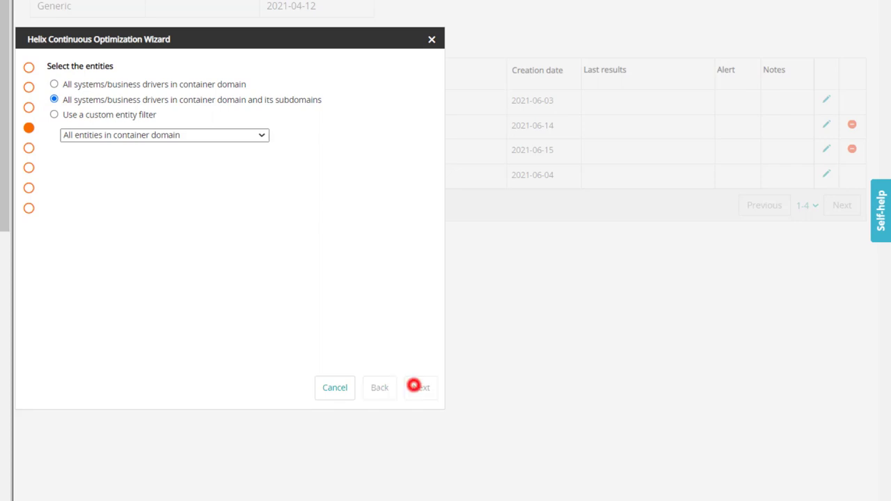
{"action": "left_click", "coordinate": [420, 387]}
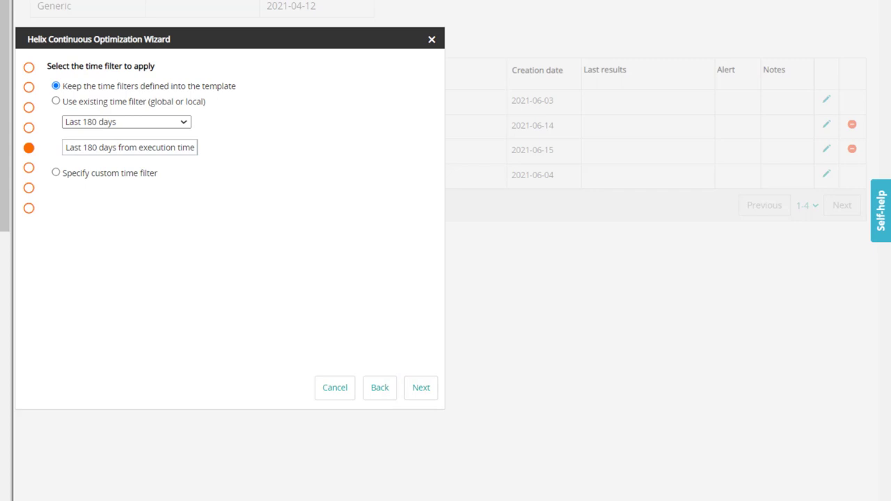
Use the existing Last 180 days time filter and advance to naming the report.
{"action": "left_click", "coordinate": [56, 101]}
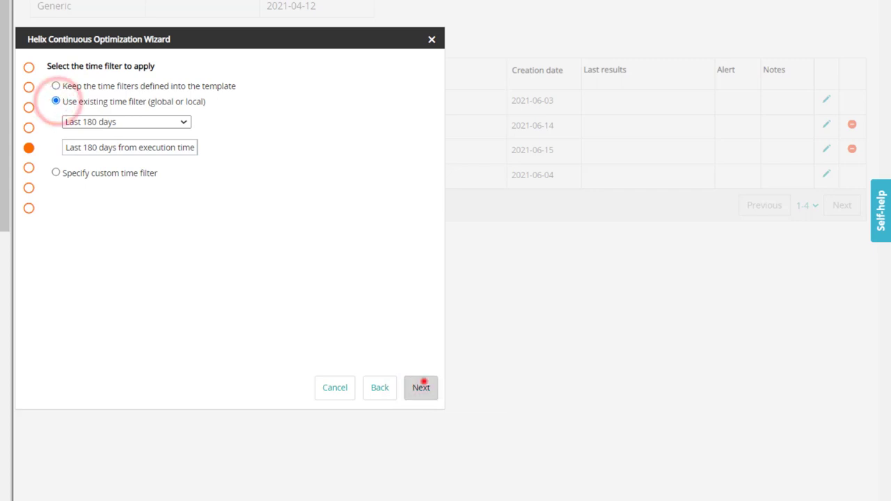
{"action": "left_click", "coordinate": [421, 388]}
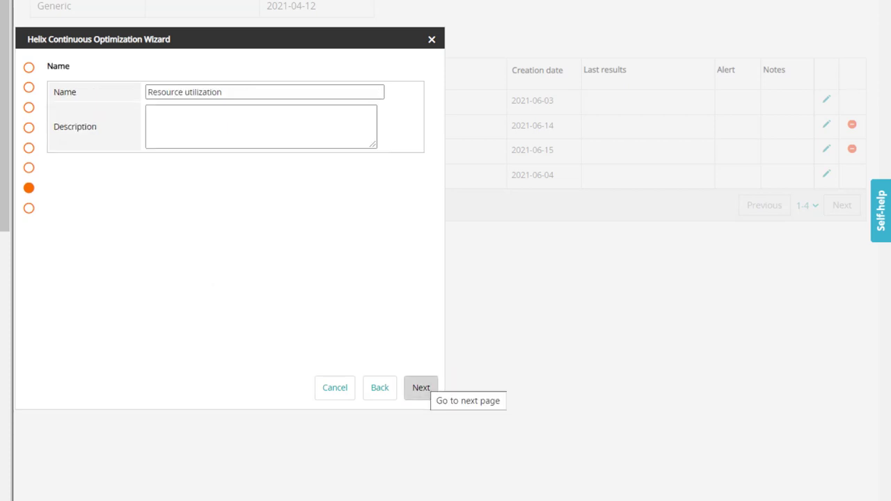
Finish the wizard for the Resource utilization report, returning to the CMS works list.
{"action": "left_click", "coordinate": [261, 127]}
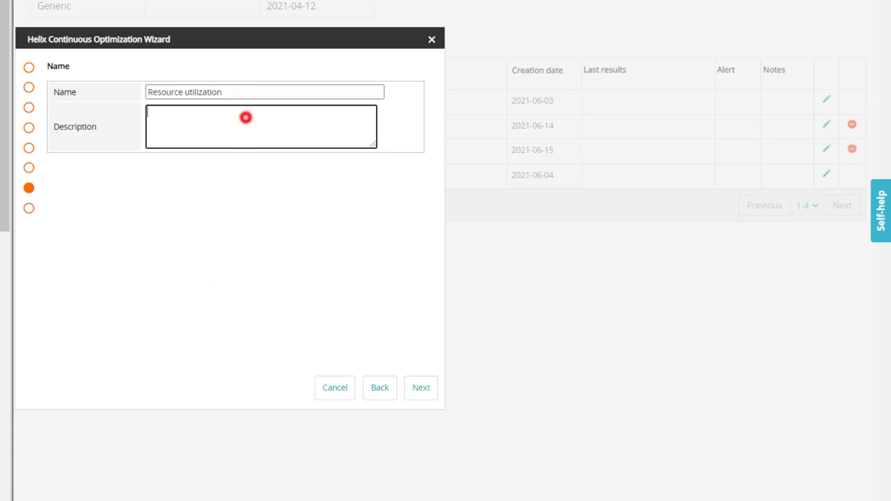
{"action": "left_click", "coordinate": [421, 388]}
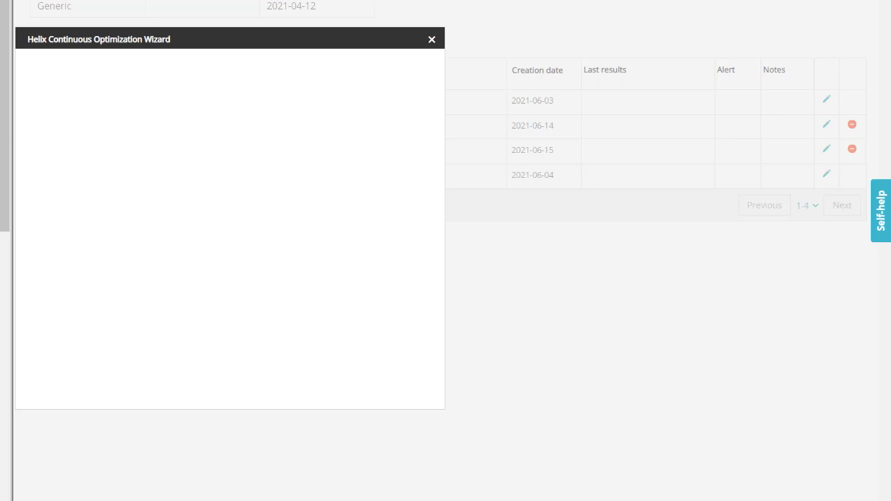
{"action": "left_click", "coordinate": [431, 39]}
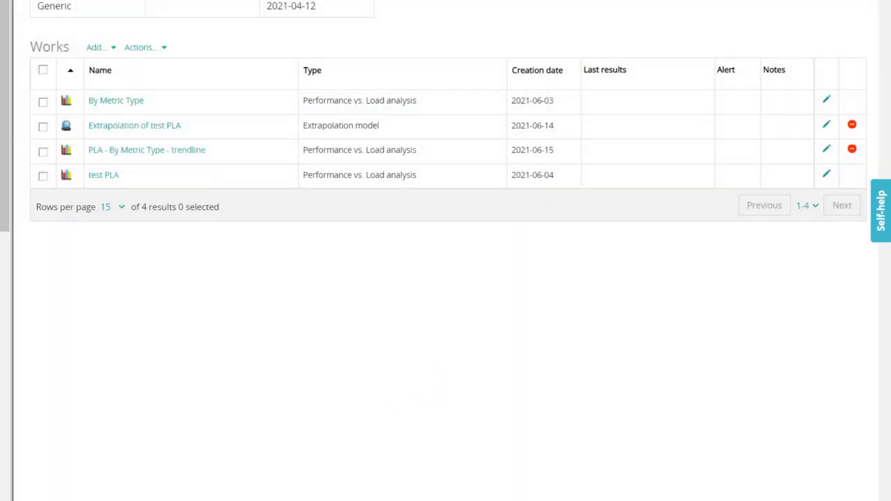